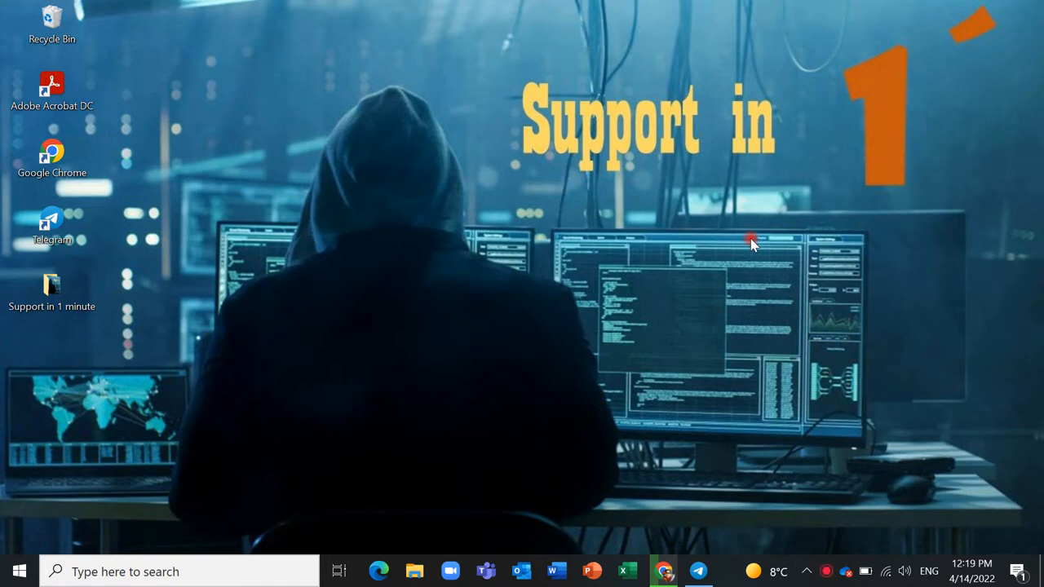
# Search Start for 'turn' to surface 'Turn Windows features on or off'
pyautogui.click(180, 570)
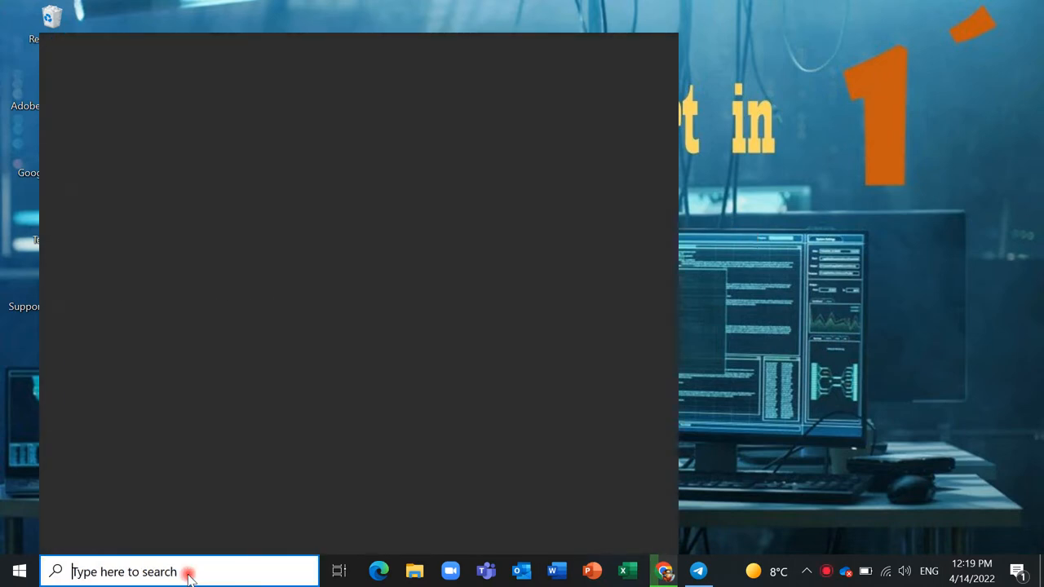
pyautogui.click(180, 571)
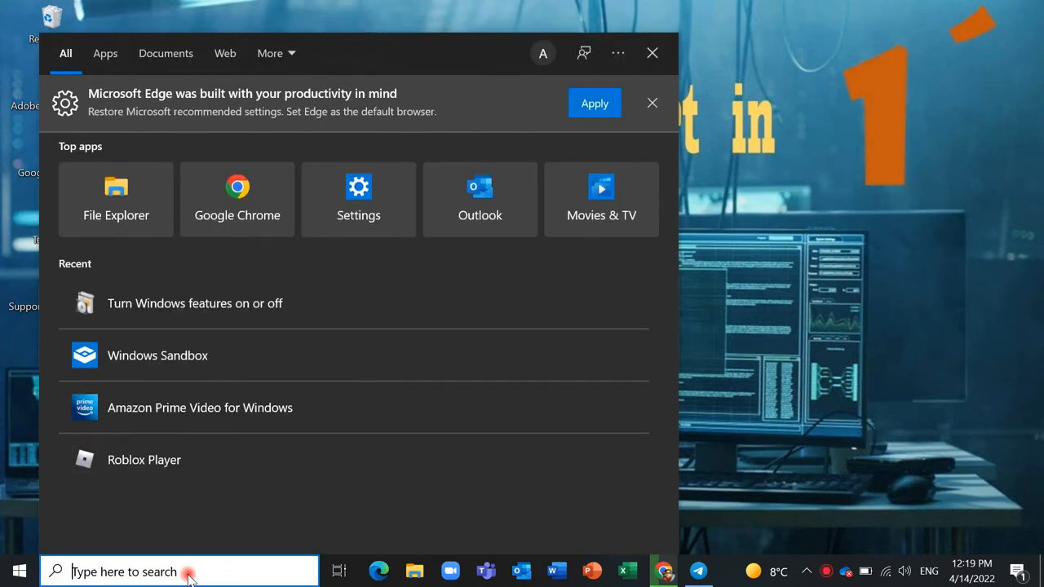
pyautogui.write('turn')
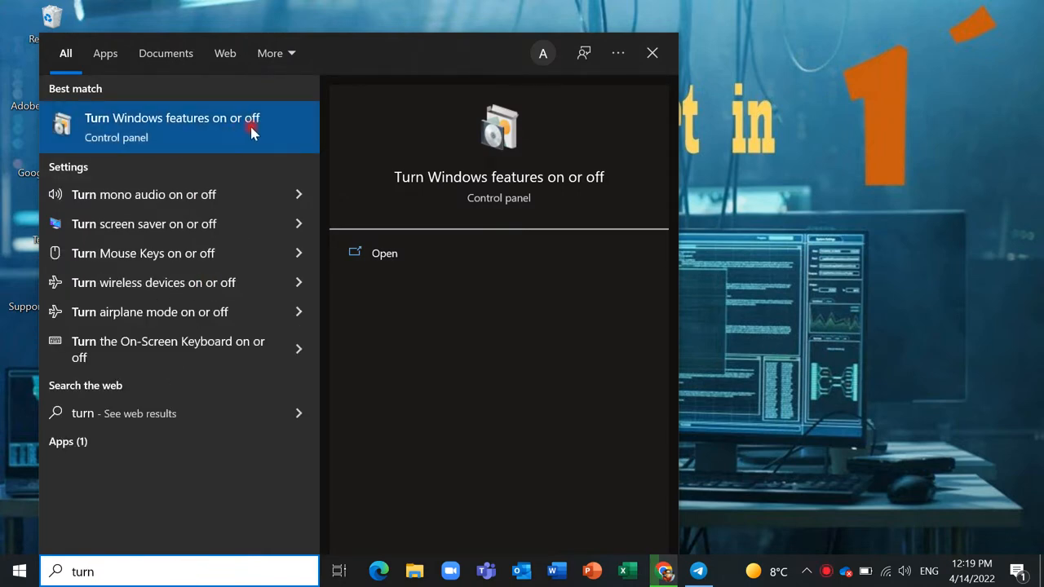
# Open Windows Features, tick Windows Sandbox further down the list, and confirm with OK
pyautogui.click(172, 127)
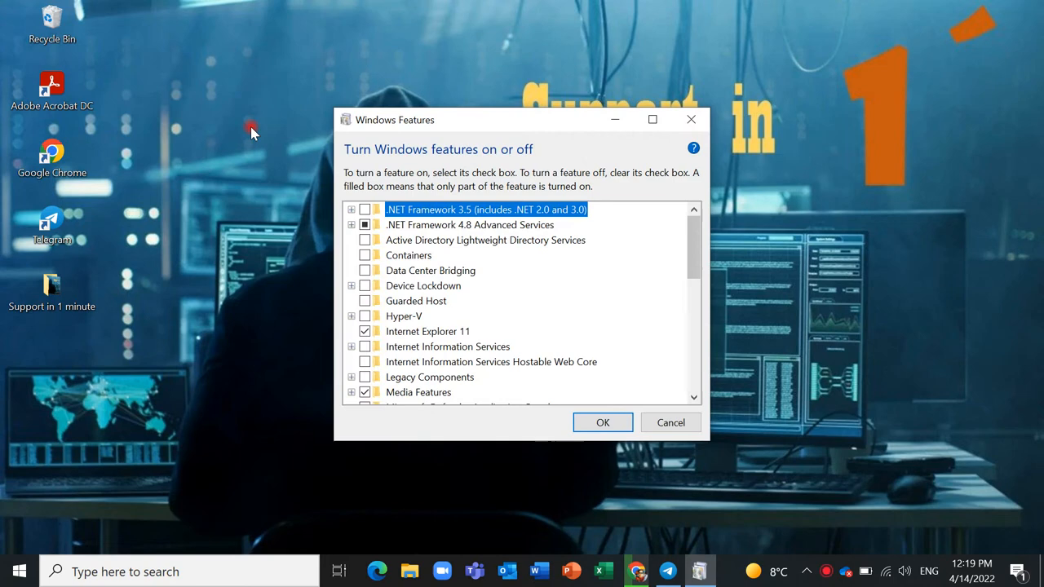
pyautogui.scroll(-3)
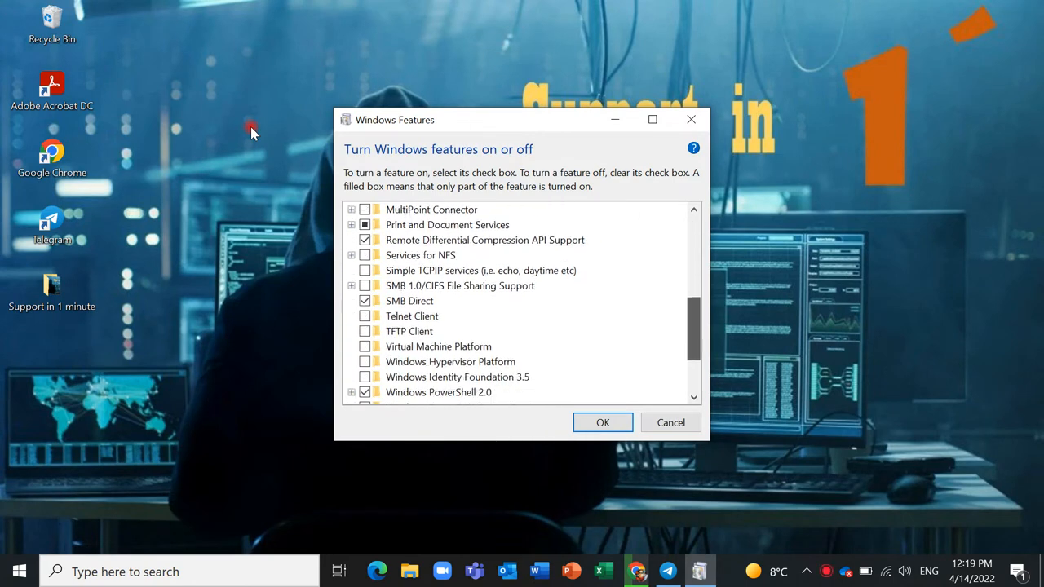
pyautogui.scroll(-3)
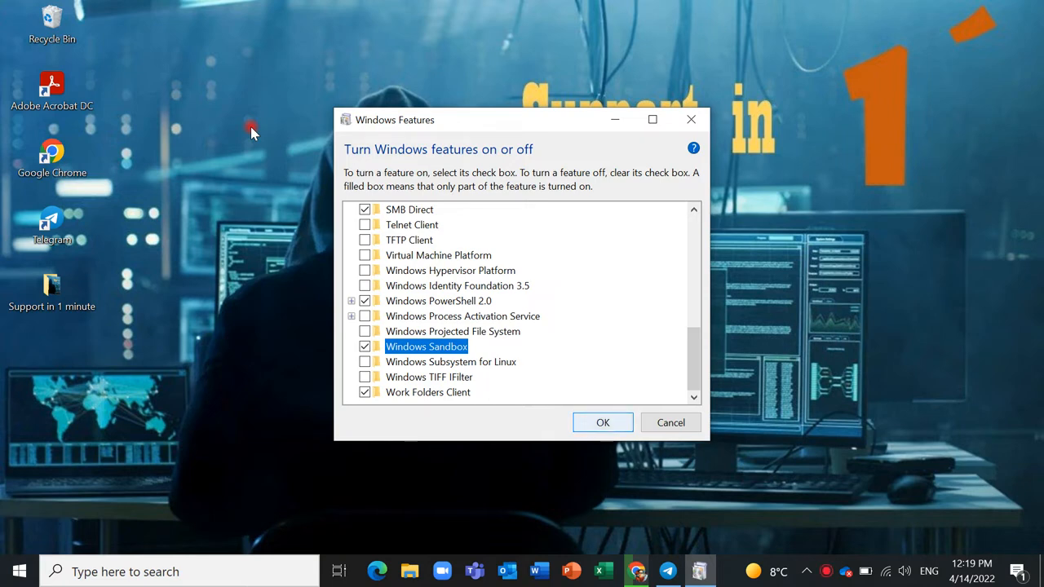
pyautogui.click(602, 422)
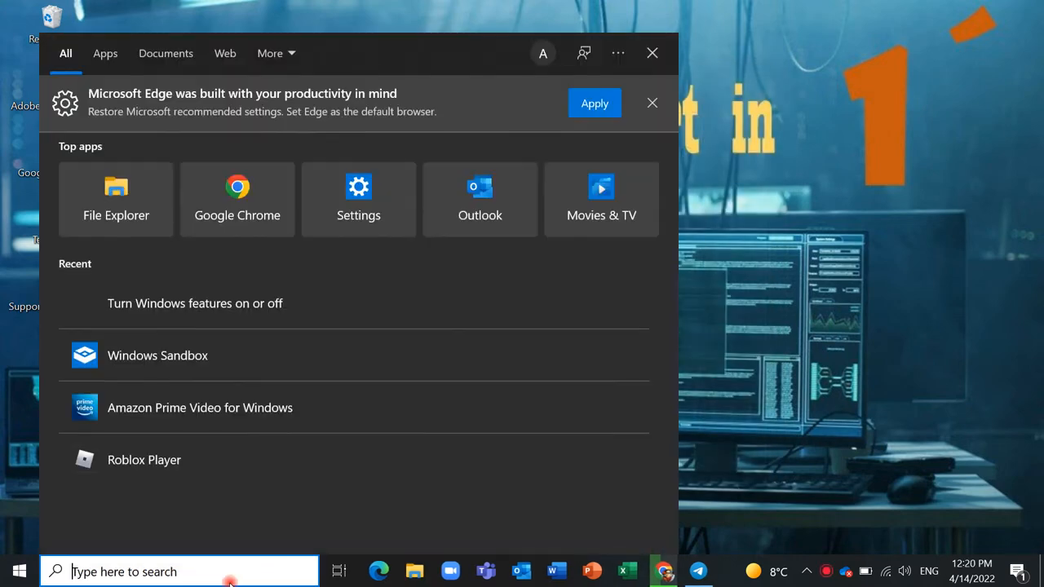
# Search 'sand' in Start and launch the Windows Sandbox app
pyautogui.write('sand')
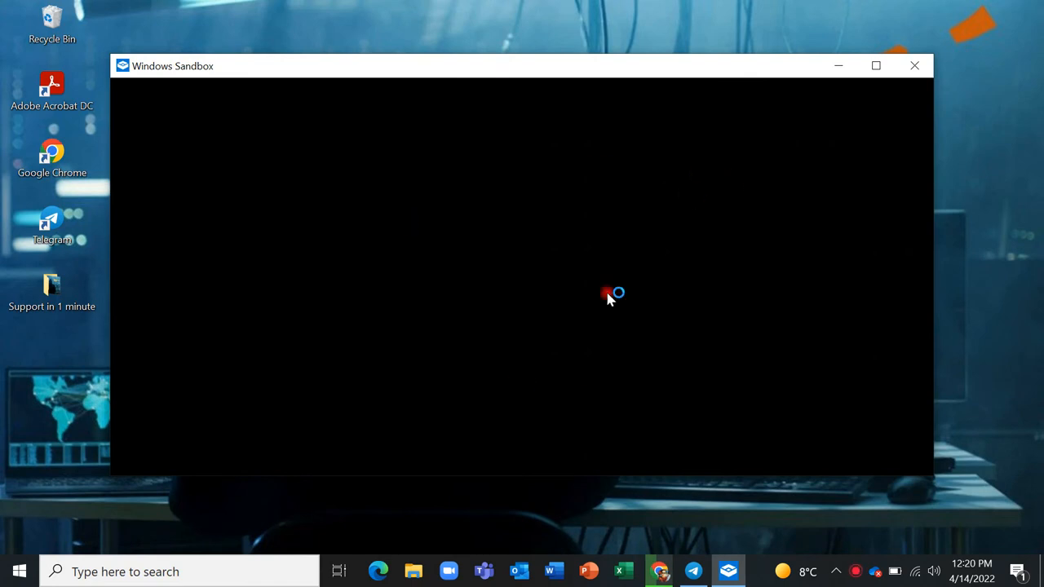
# Copy RobloxPlayerLauncher from the host Downloads folder in File Explorer
pyautogui.click(410, 571)
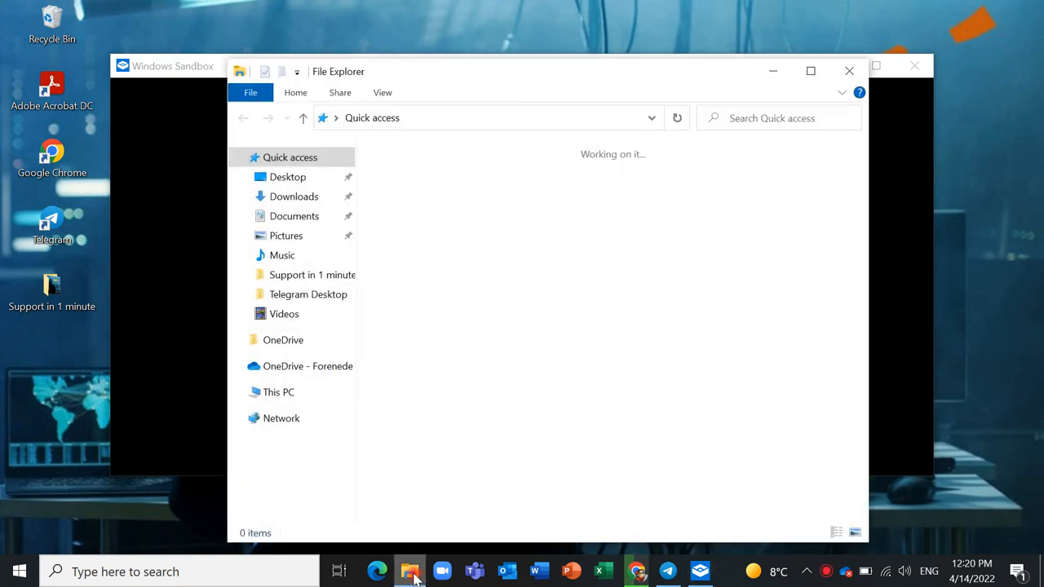
pyautogui.click(294, 195)
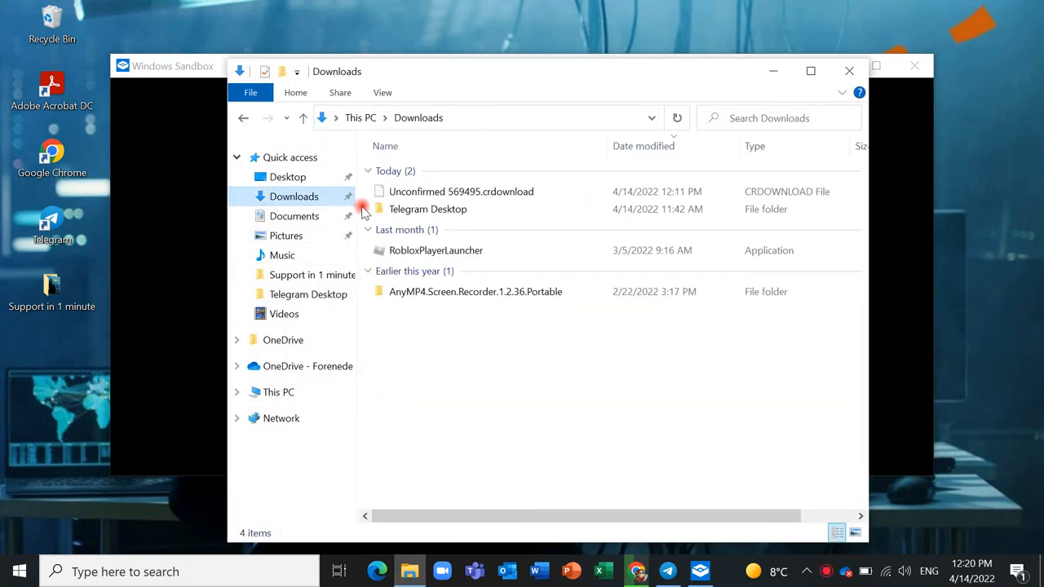
pyautogui.rightClick(436, 251)
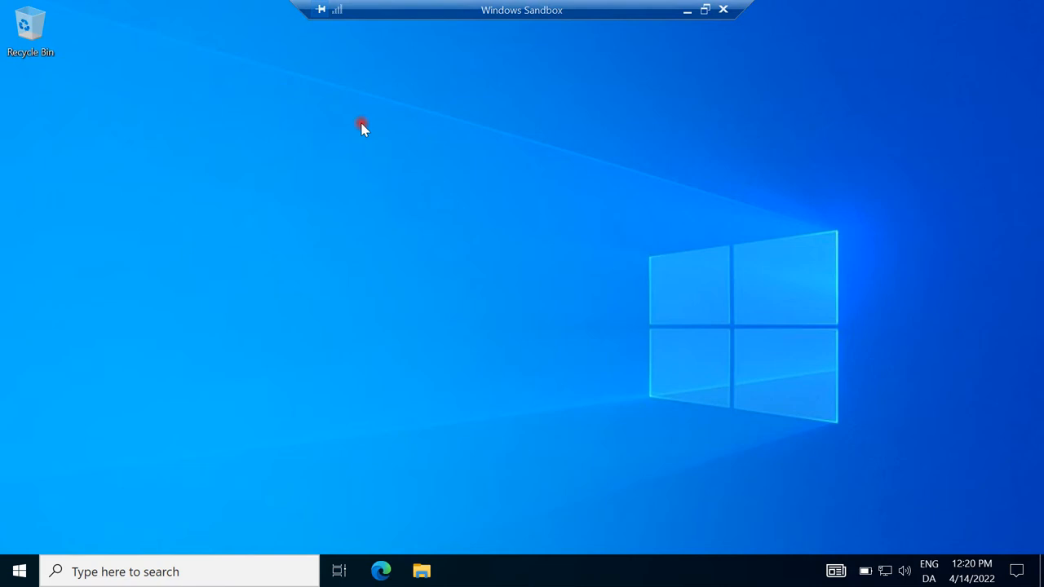
# Paste RobloxPlayerLauncher onto the sandbox desktop and drag it under the Recycle Bin
pyautogui.rightClick(362, 126)
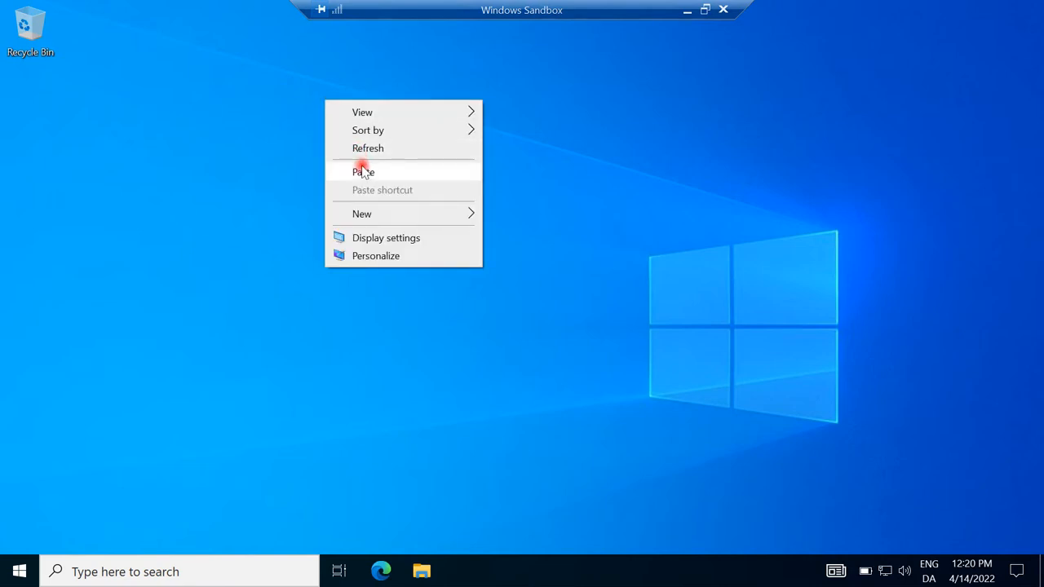
pyautogui.click(363, 171)
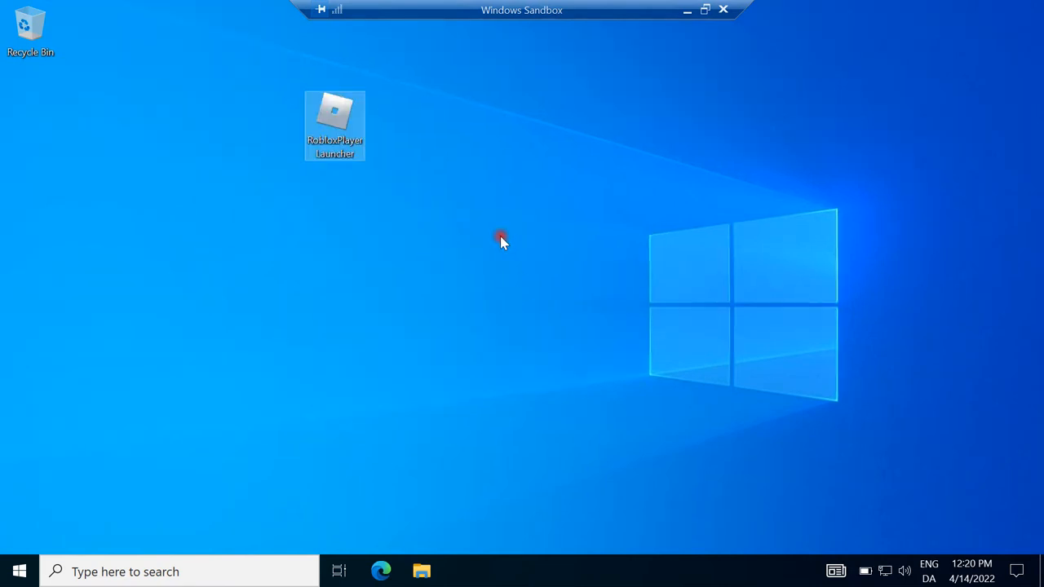
pyautogui.moveTo(334, 122); pyautogui.dragTo(30, 122)
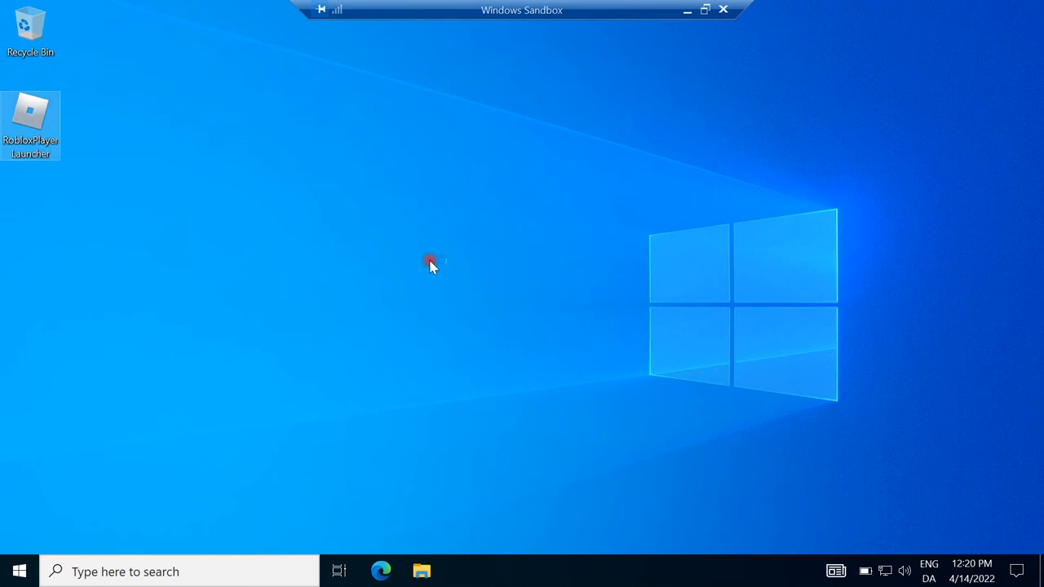
# Double-click the RobloxPlayerLauncher icon to start installing Roblox in the sandbox
pyautogui.doubleClick(30, 114)
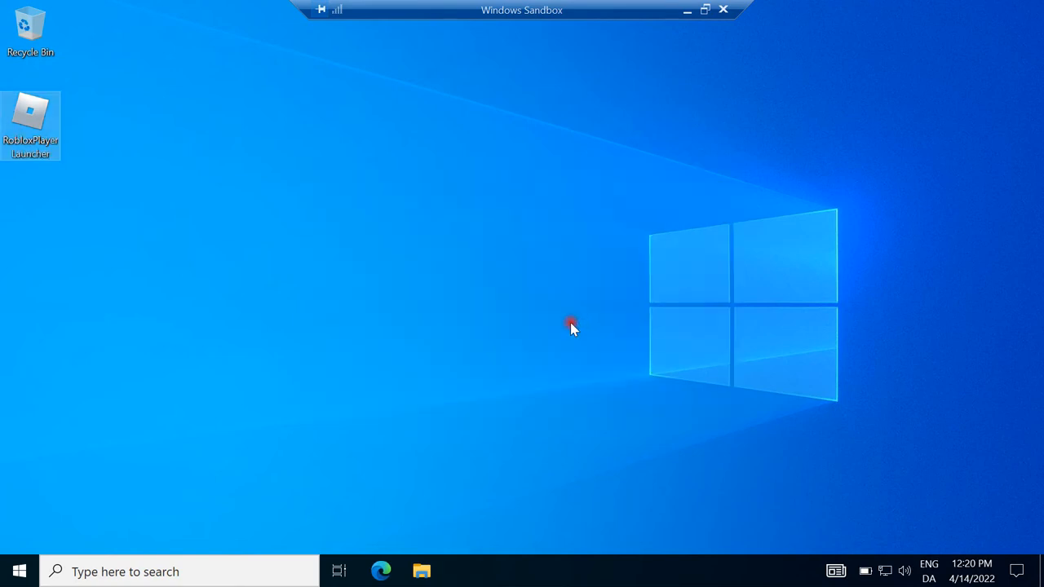
pyautogui.doubleClick(30, 110)
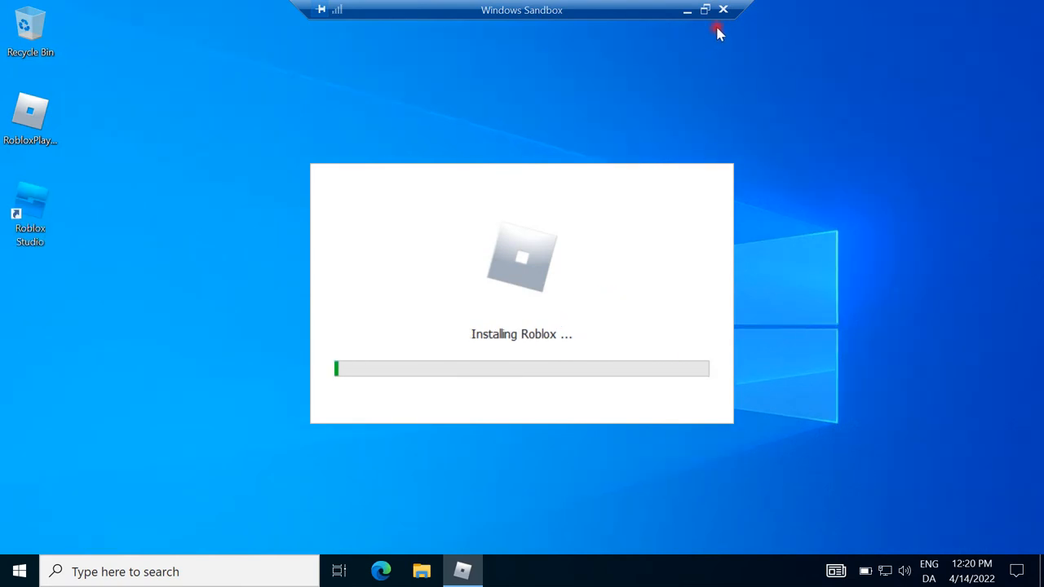
pyautogui.moveTo(722, 10)
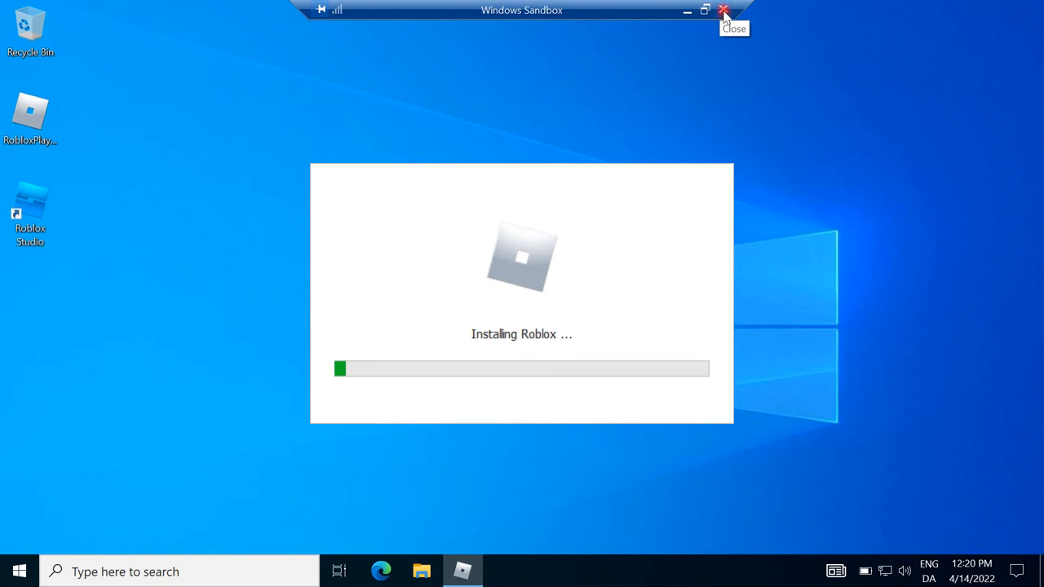
# Close and discard Windows Sandbox, then search 'sand' again in Start
pyautogui.click(722, 10)
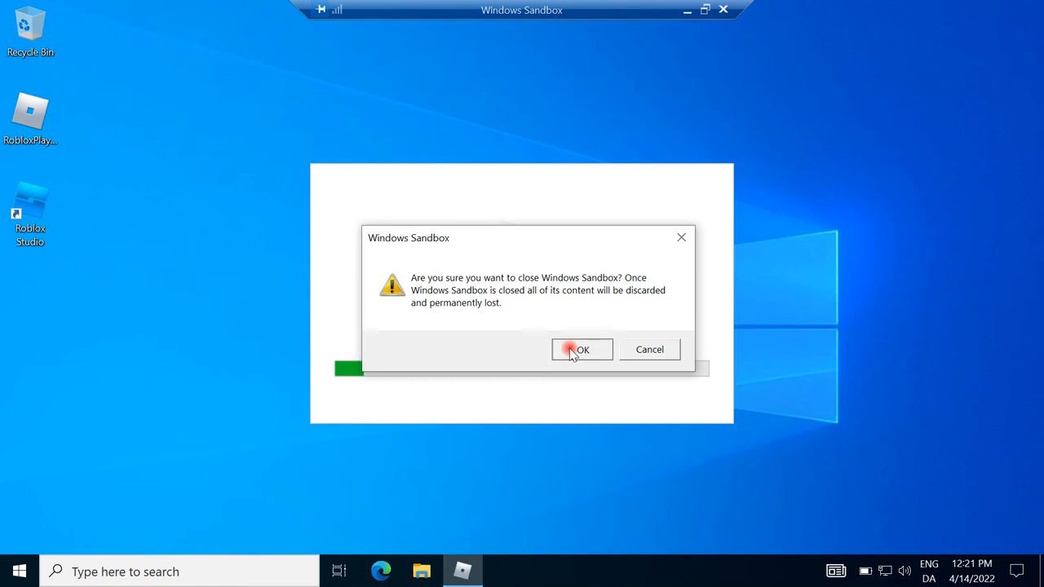
pyautogui.click(582, 349)
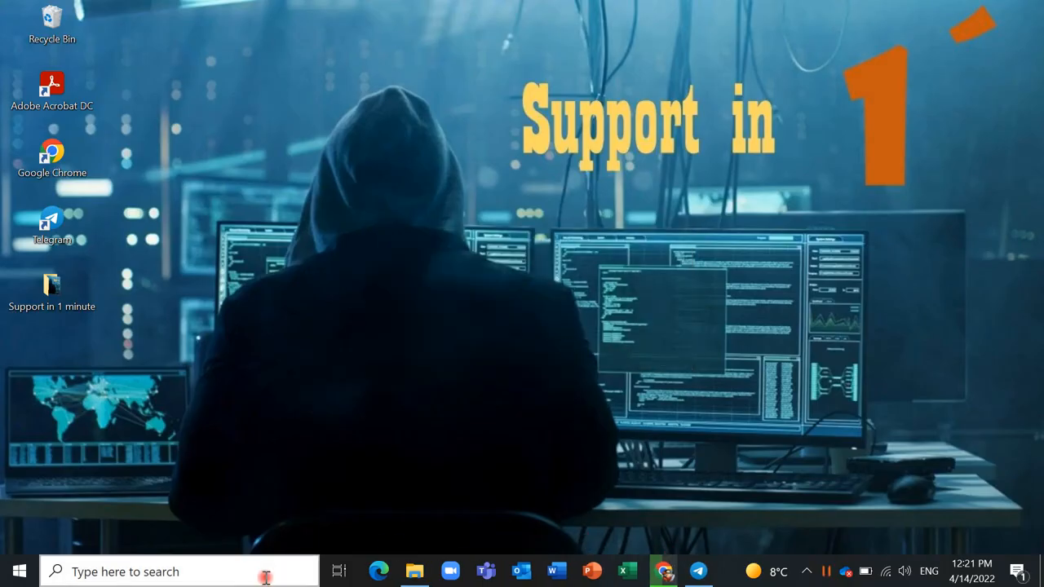
pyautogui.write('sand')
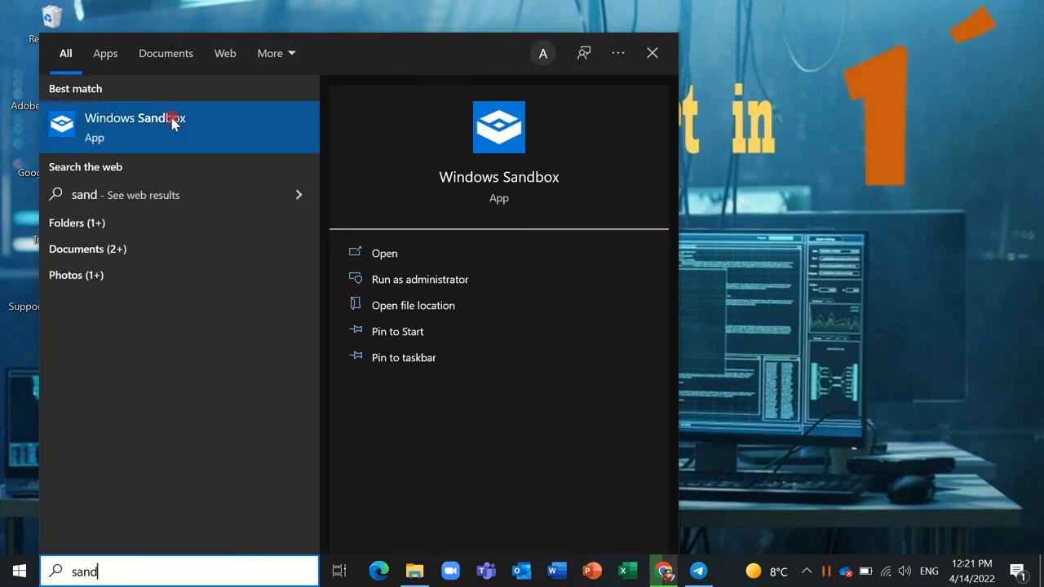